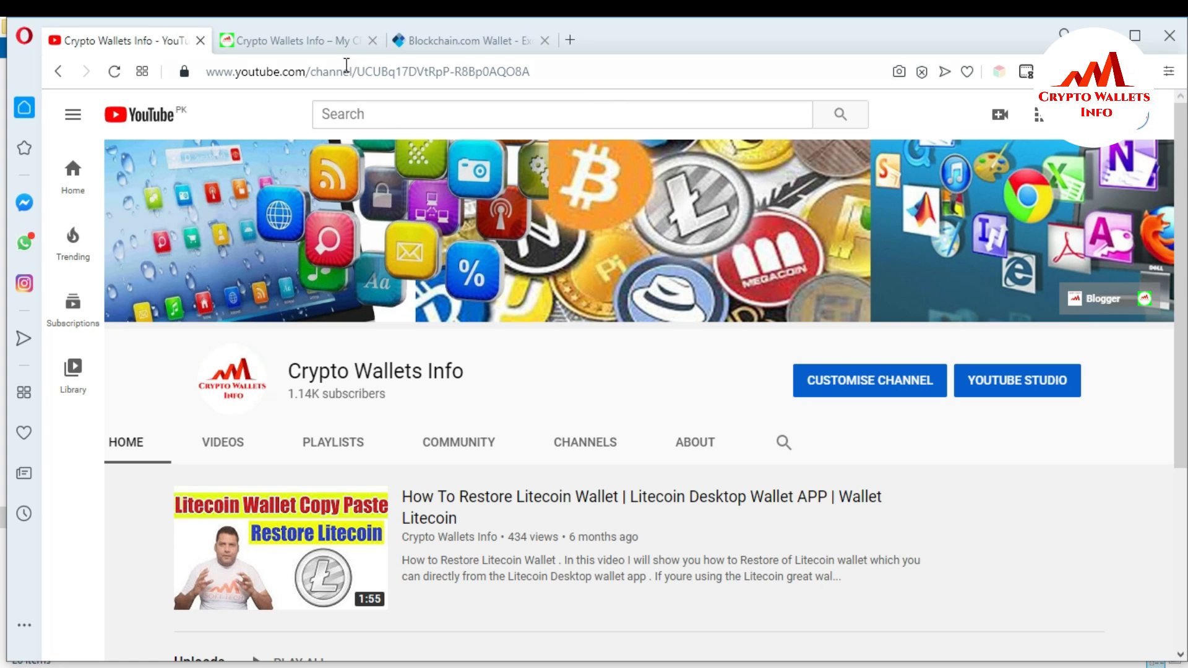
Step: Move from YouTube through Crypto Wallets Info to the Blockchain.com wallet login page
{"action": "left_click", "coordinate": [304, 40]}
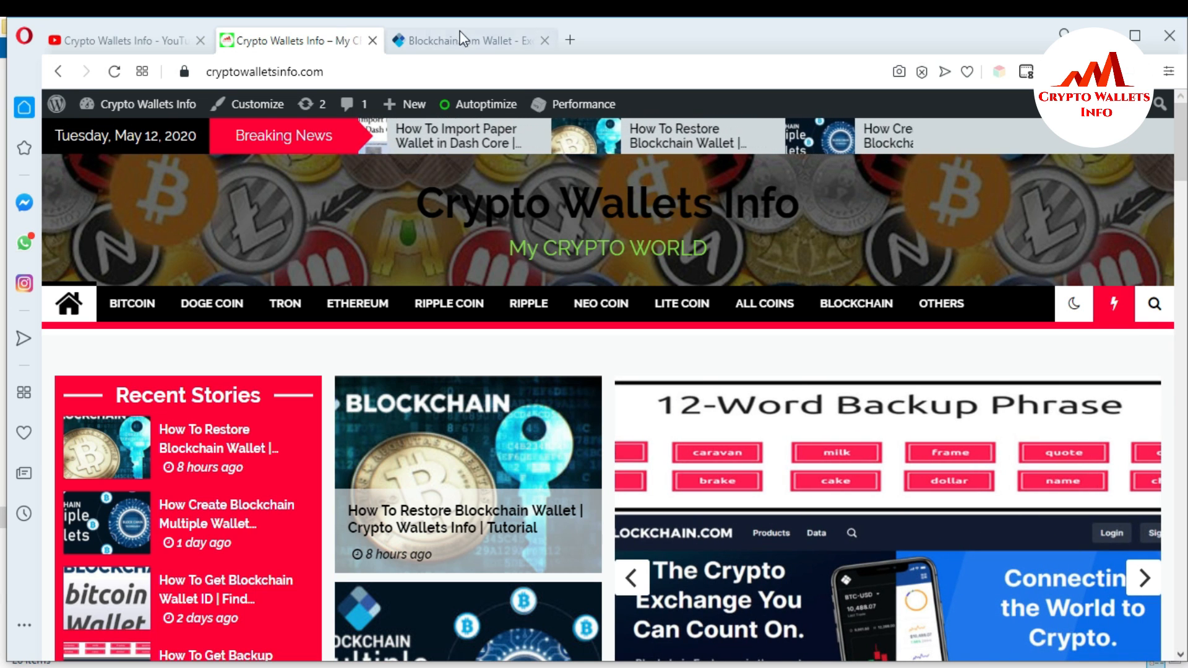
{"action": "left_click", "coordinate": [471, 40]}
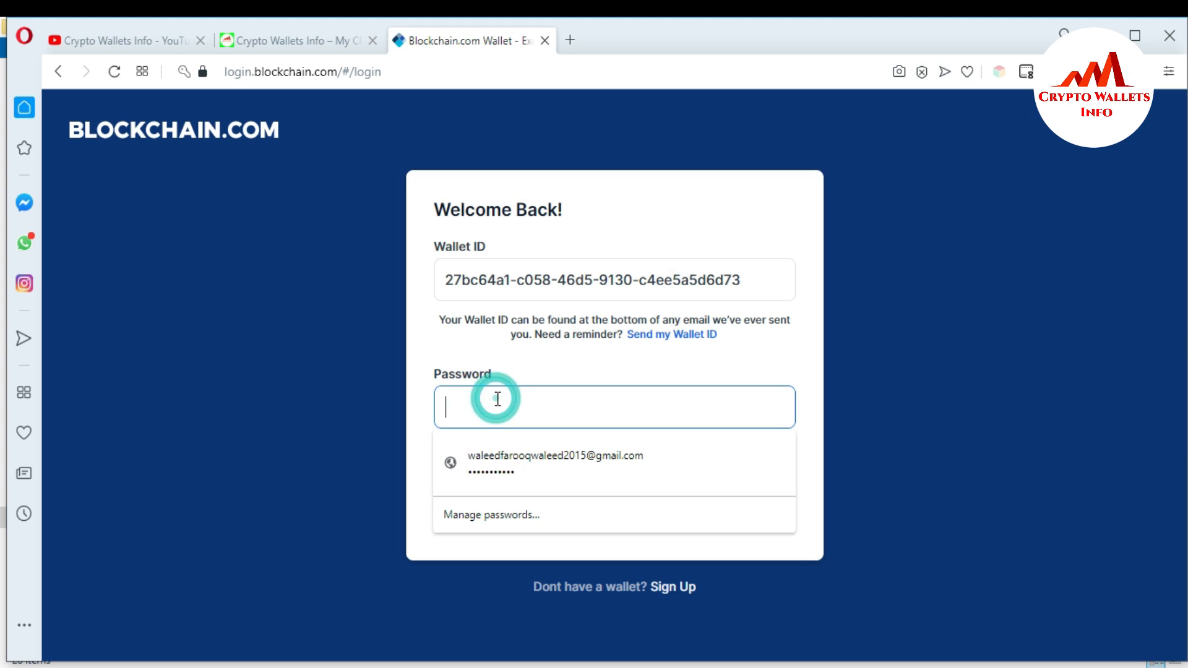
Step: Log in with the wallet password and decline the browser's offer to save it
{"action": "type", "text": "••"}
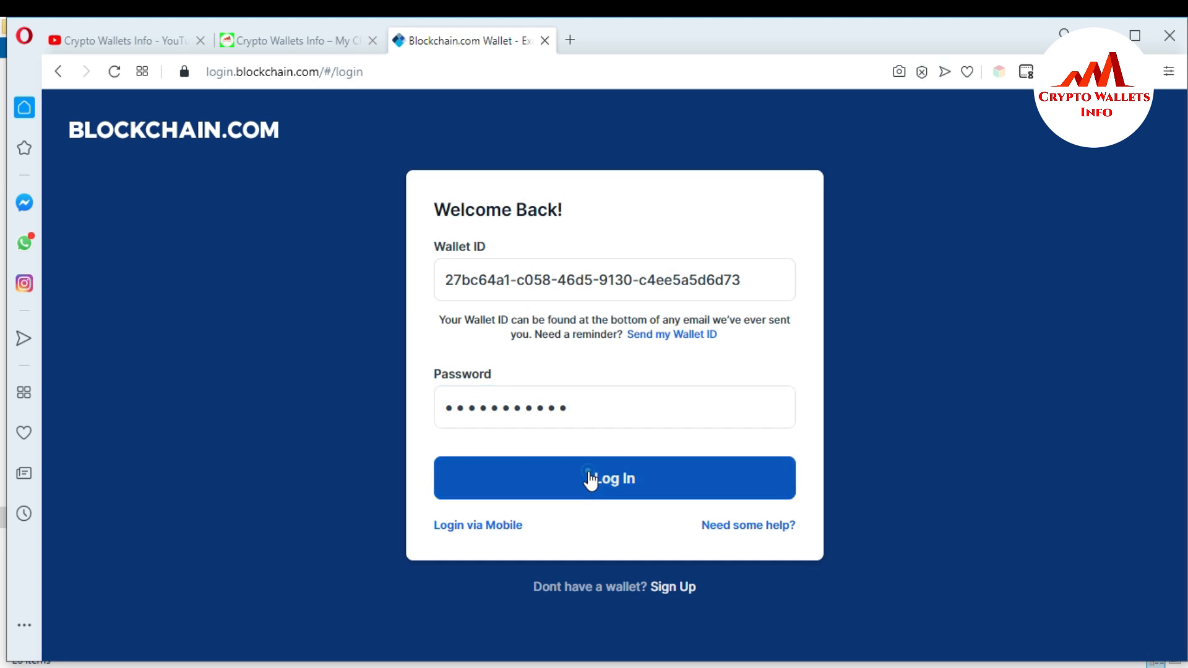
{"action": "left_click", "coordinate": [589, 478]}
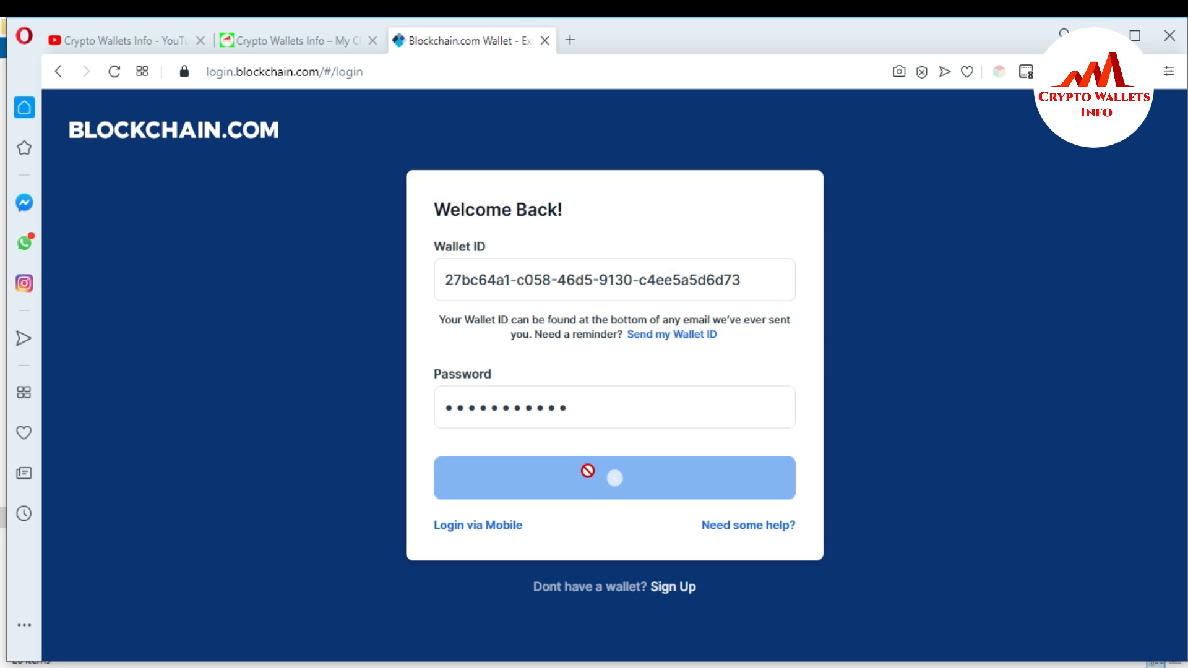
{"action": "left_click", "coordinate": [614, 479]}
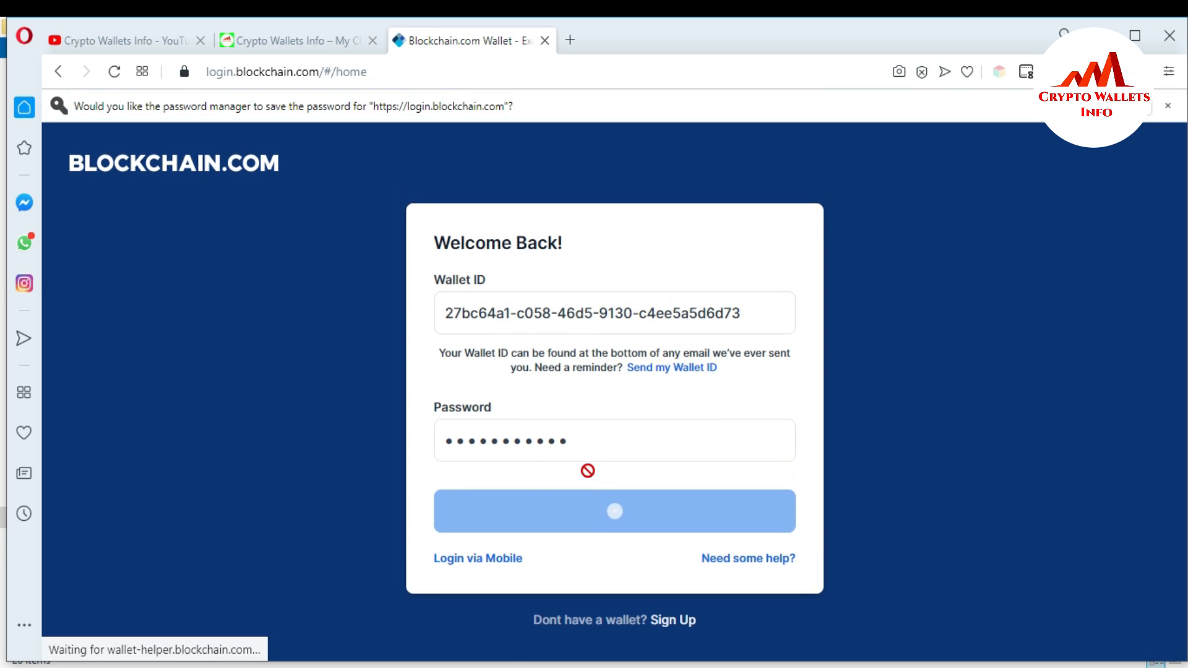
{"action": "left_click", "coordinate": [615, 511]}
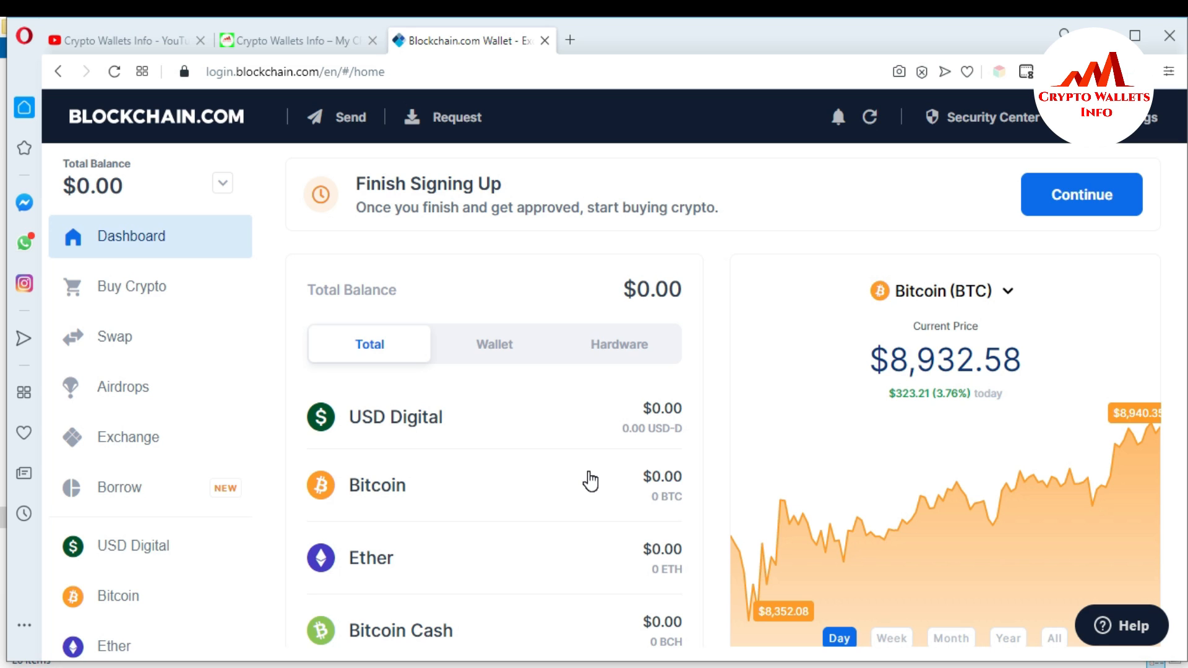
{"action": "mouse_move", "coordinate": [1007, 135]}
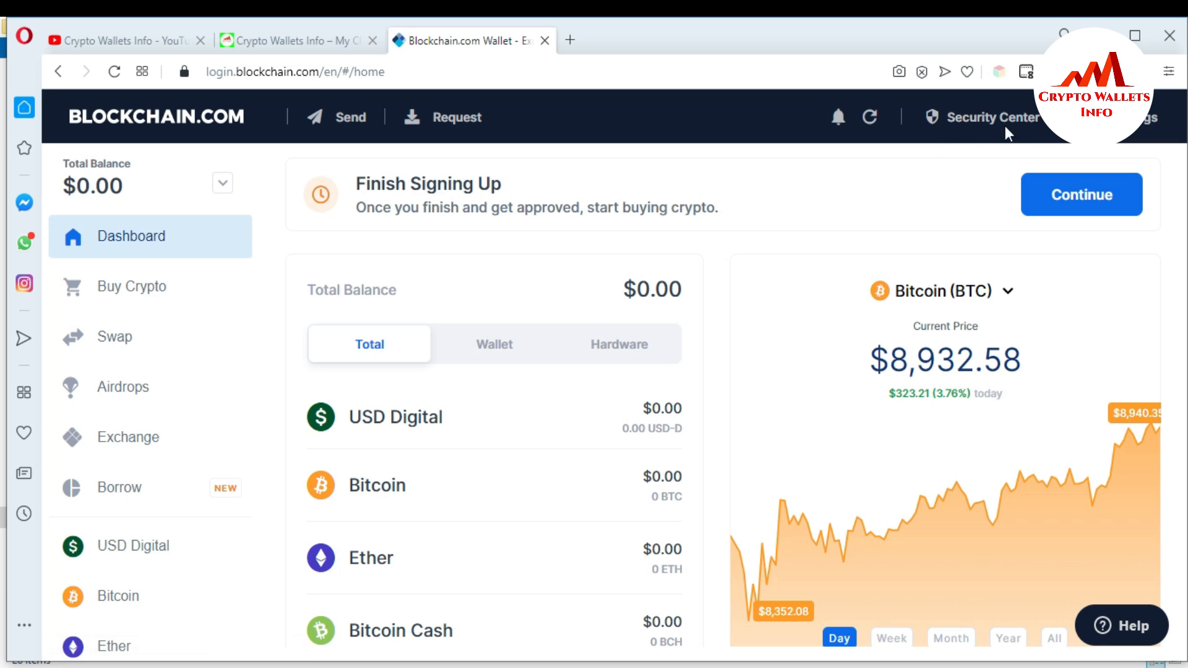
{"action": "mouse_move", "coordinate": [980, 125]}
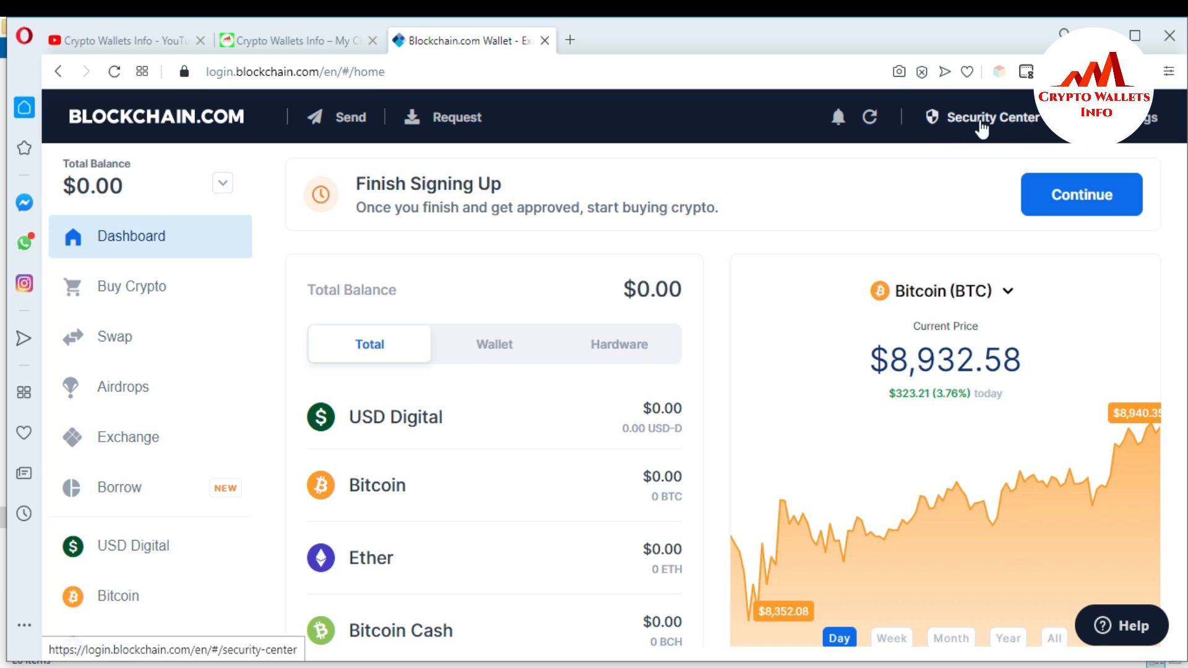
Step: Show the Security Center's Two-Step Verification card below the verified email and backup phrase
{"action": "left_click", "coordinate": [985, 117]}
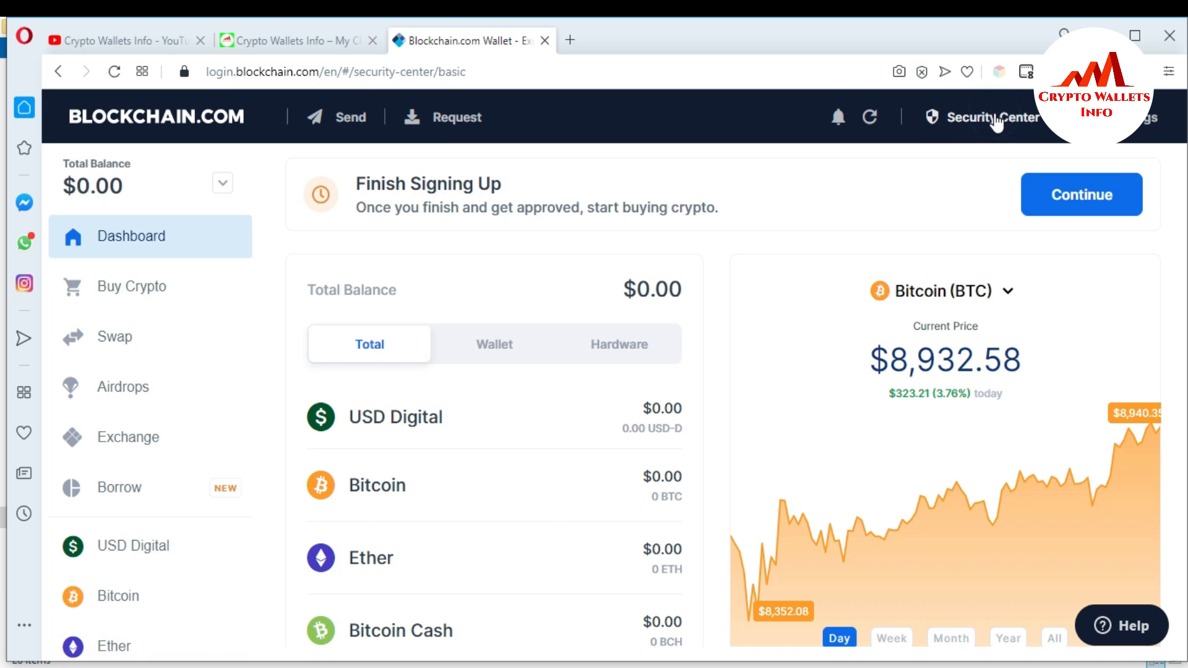
{"action": "left_click", "coordinate": [993, 116]}
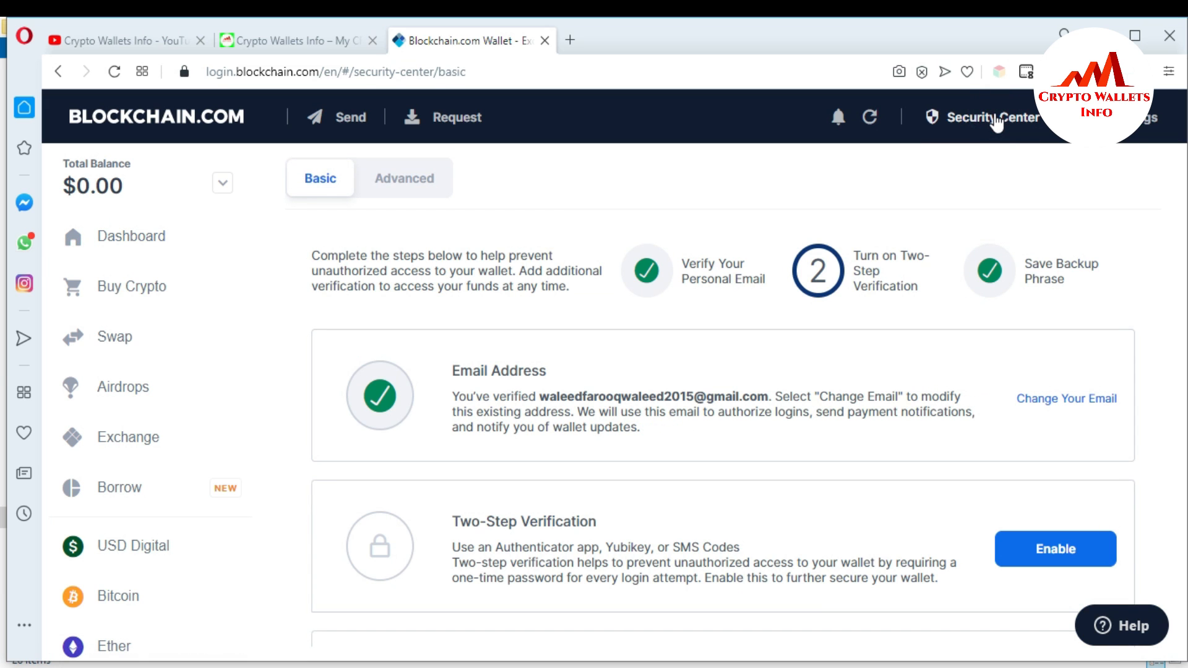
{"action": "mouse_move", "coordinate": [742, 469]}
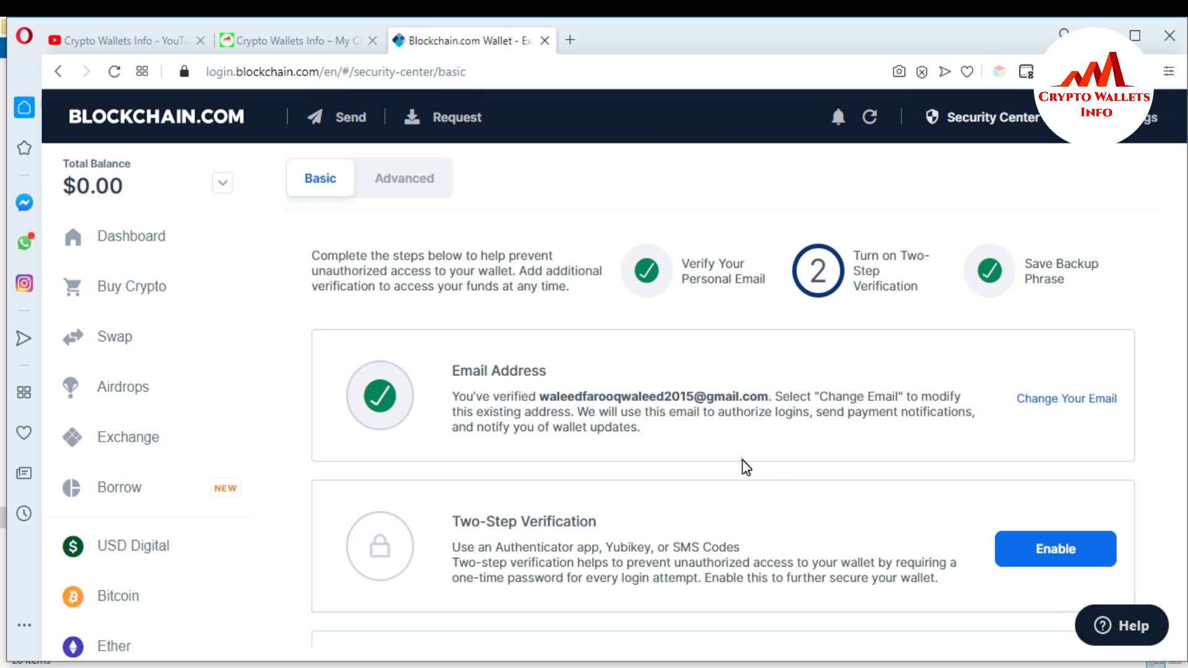
{"action": "scroll", "scroll_direction": "down", "scroll_amount": 3}
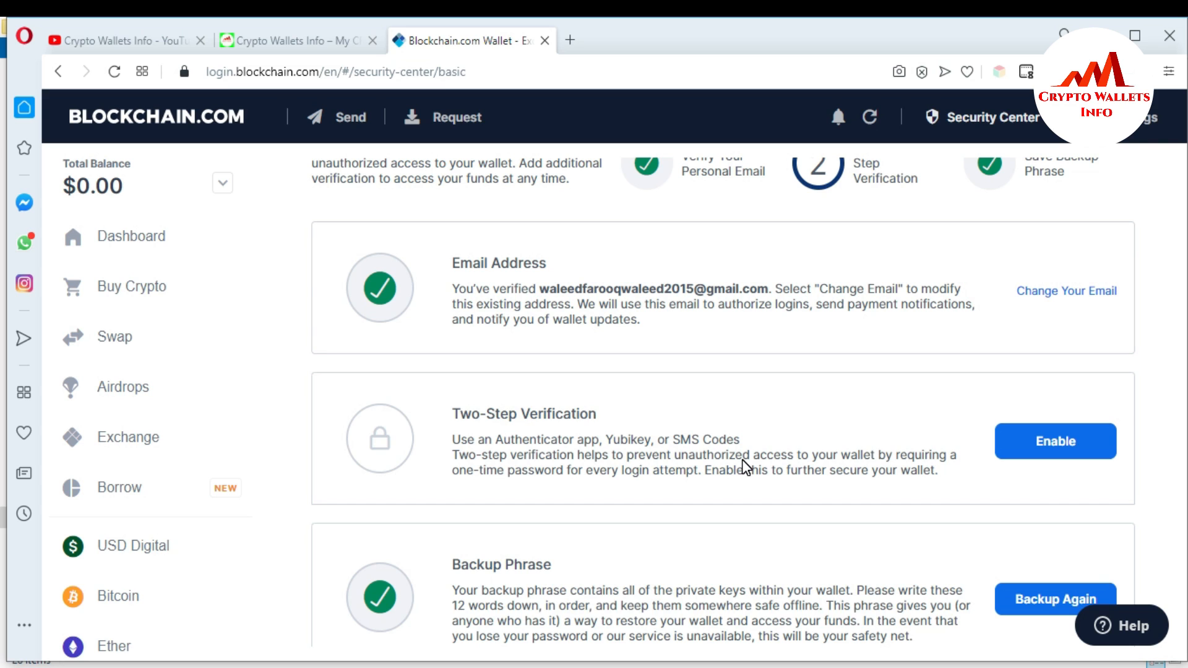
{"action": "mouse_move", "coordinate": [777, 431]}
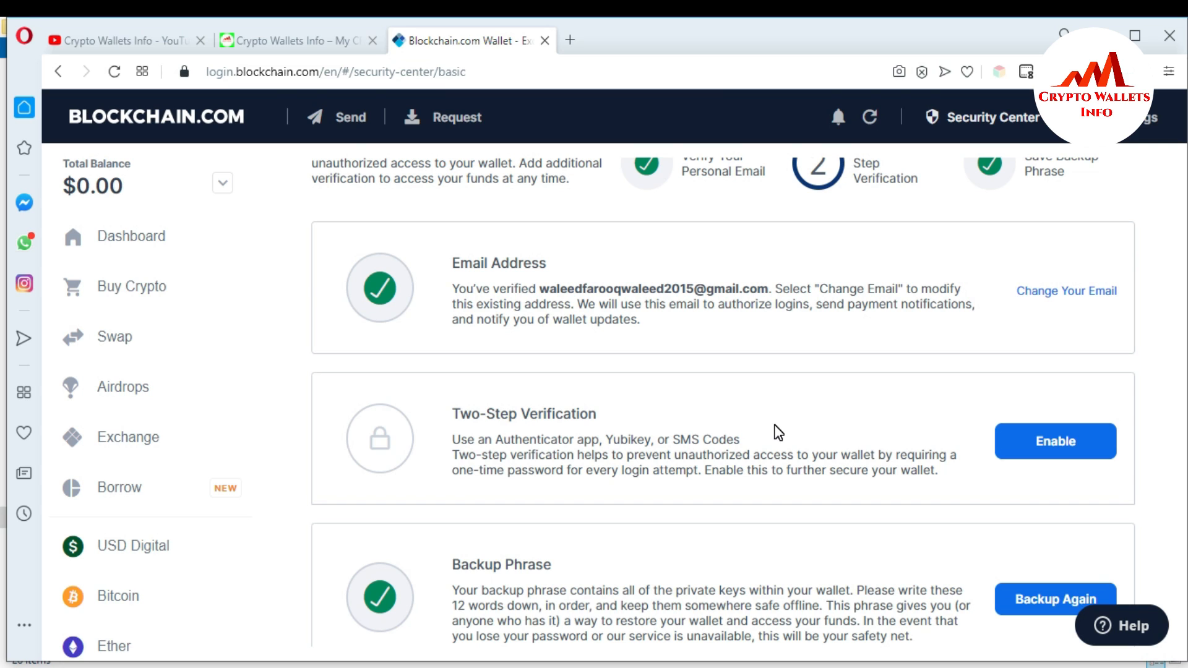
{"action": "mouse_move", "coordinate": [854, 435]}
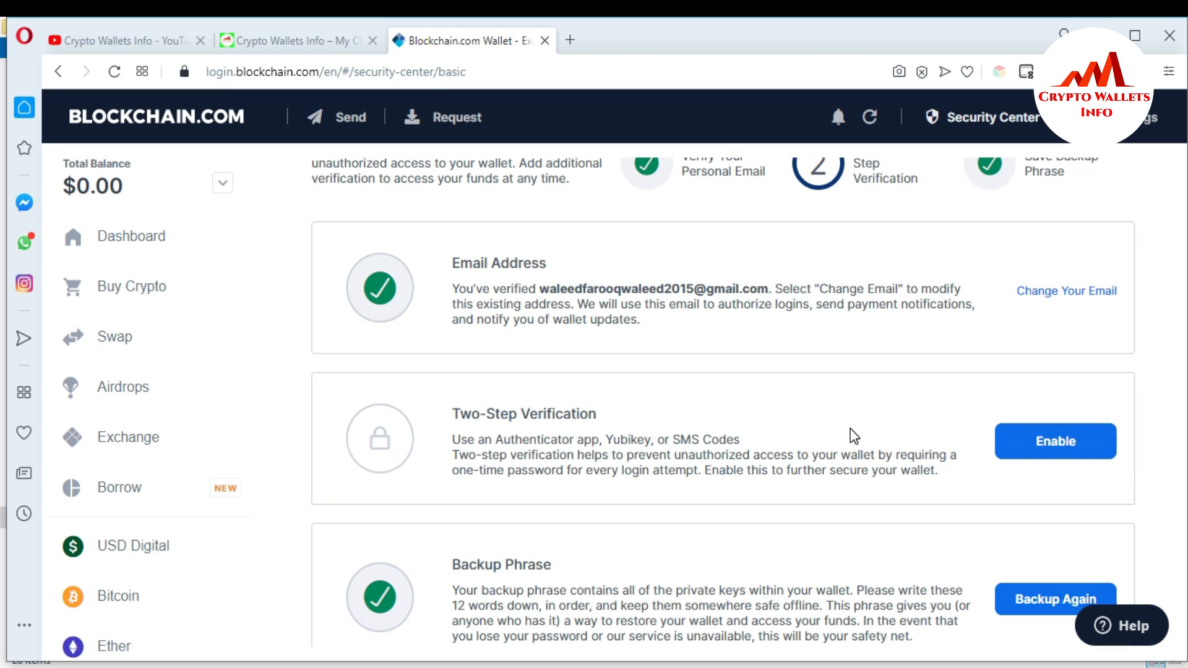
{"action": "mouse_move", "coordinate": [866, 435]}
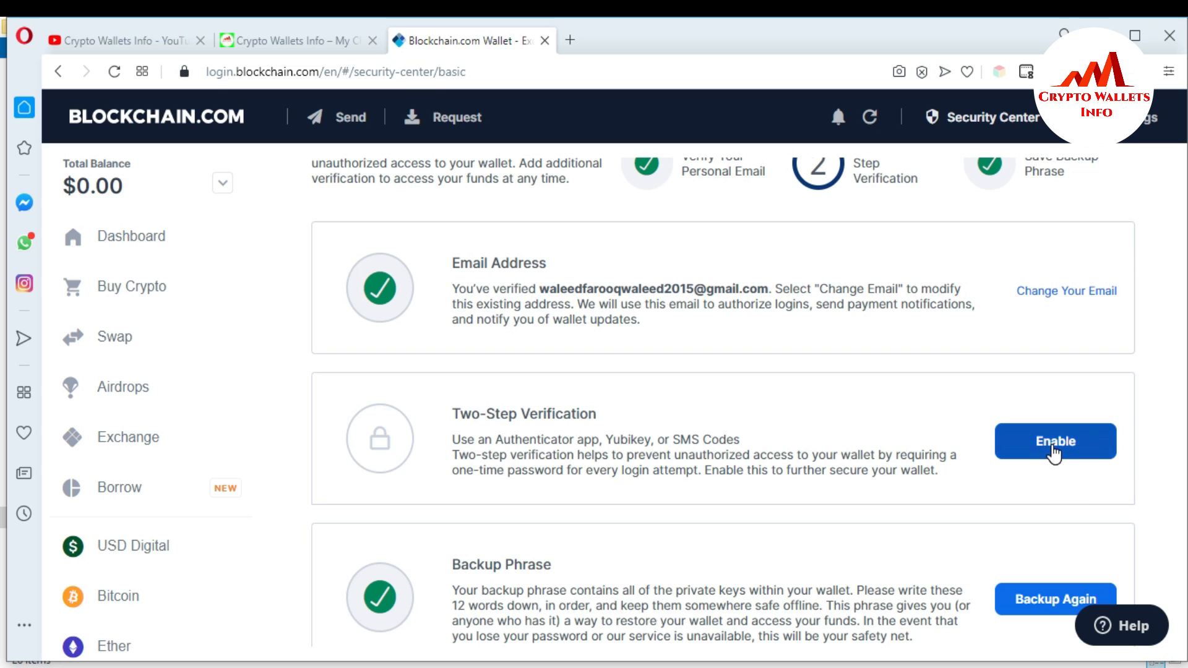
Step: Enable two-step verification and choose the Authenticator App method, showing its QR code
{"action": "left_click", "coordinate": [1056, 441]}
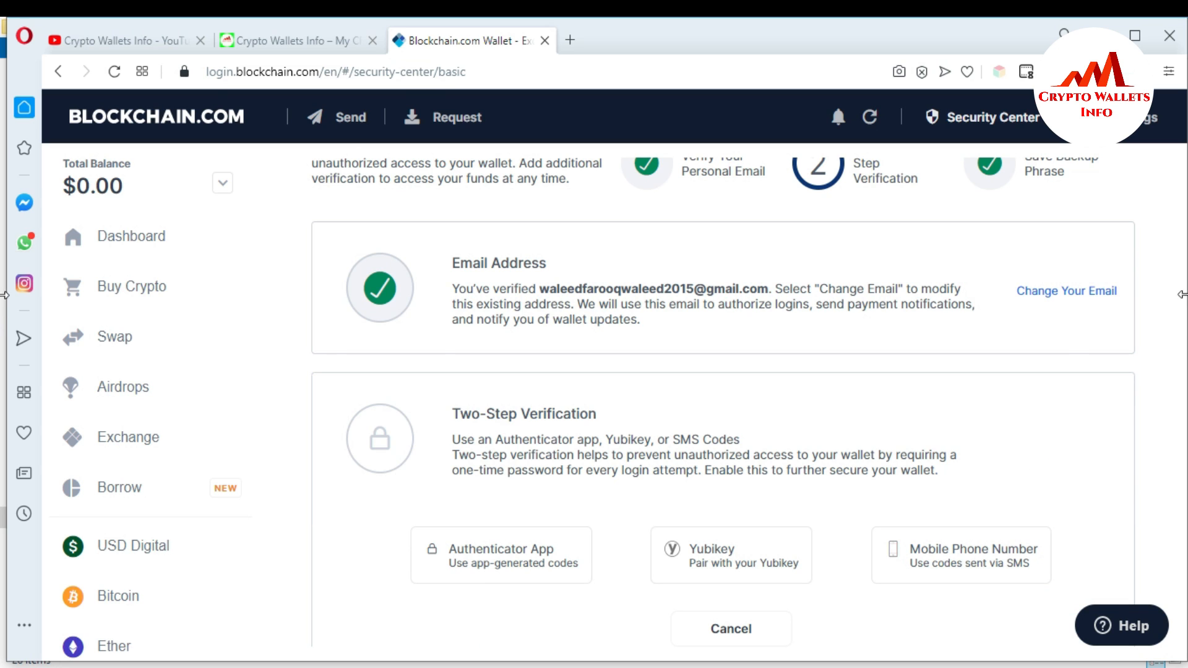
{"action": "mouse_move", "coordinate": [1087, 418]}
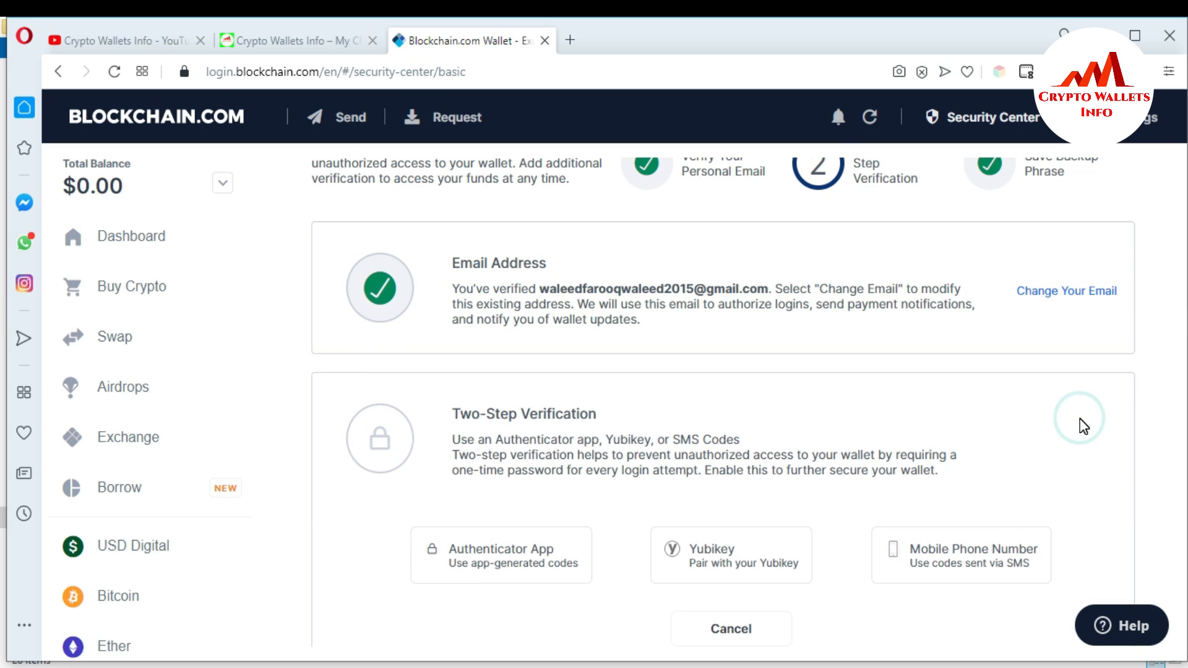
{"action": "scroll", "scroll_direction": "down", "scroll_amount": 3}
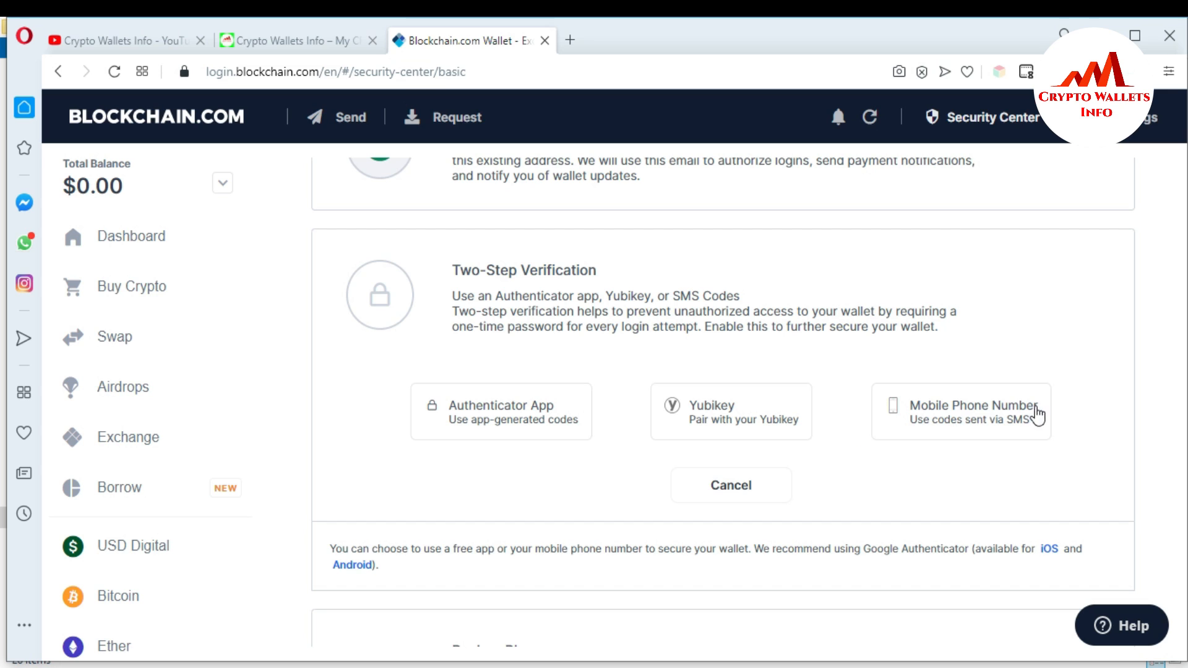
{"action": "scroll", "scroll_direction": "down", "scroll_amount": 3}
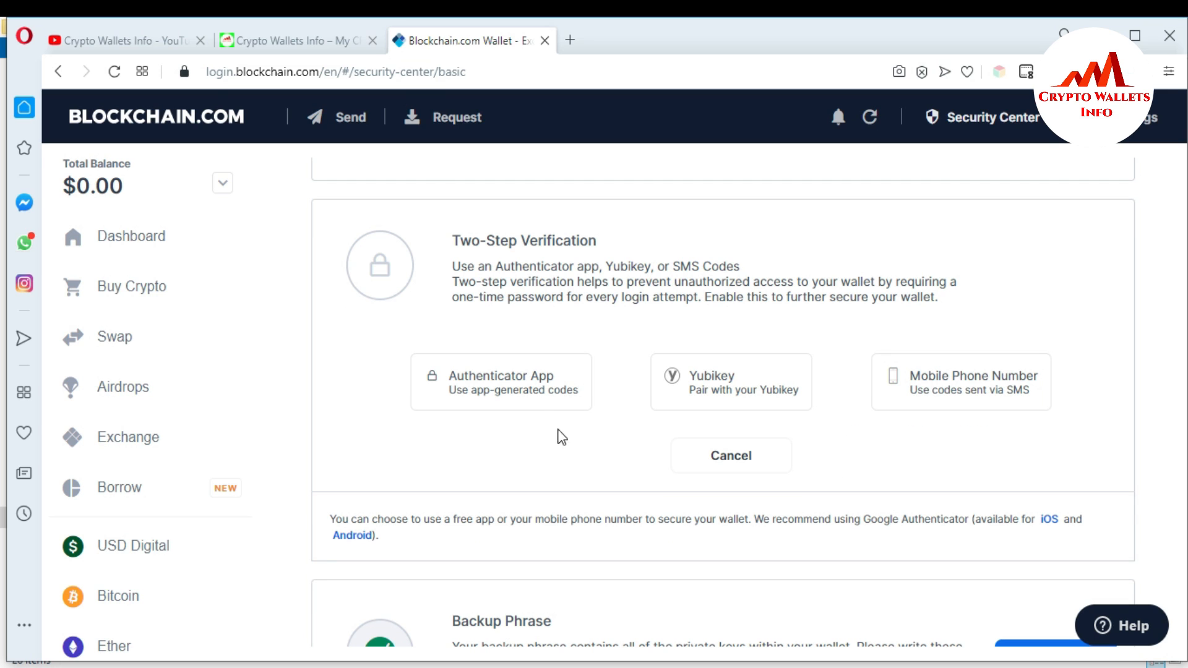
{"action": "mouse_move", "coordinate": [492, 389]}
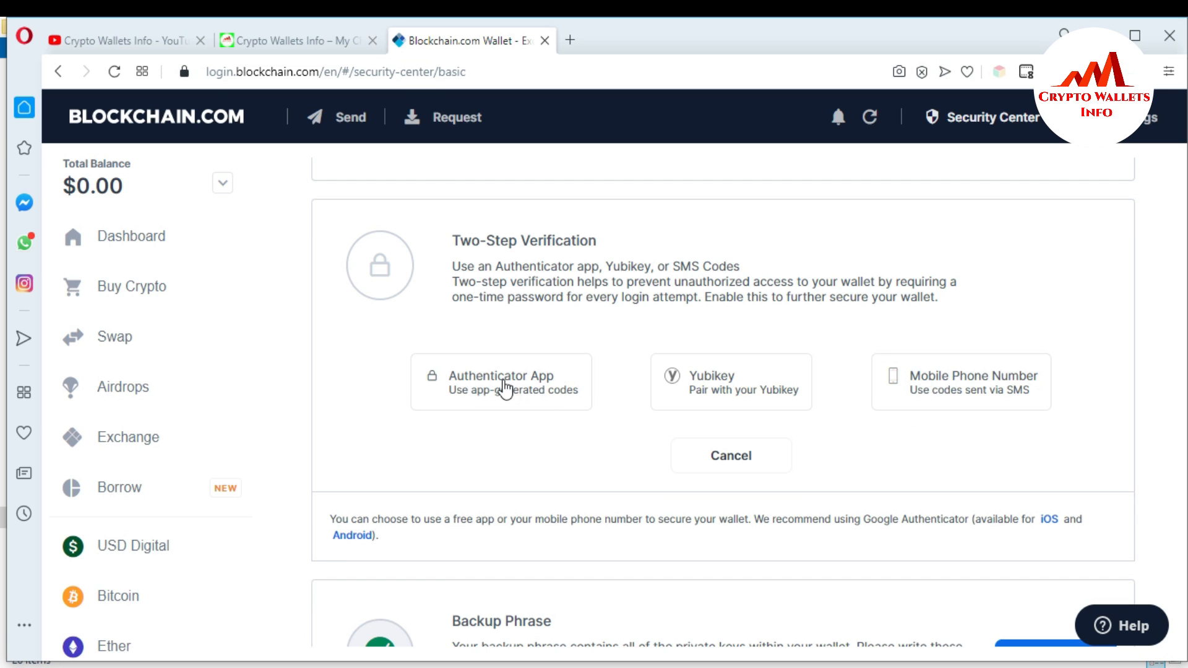
{"action": "left_click", "coordinate": [503, 382]}
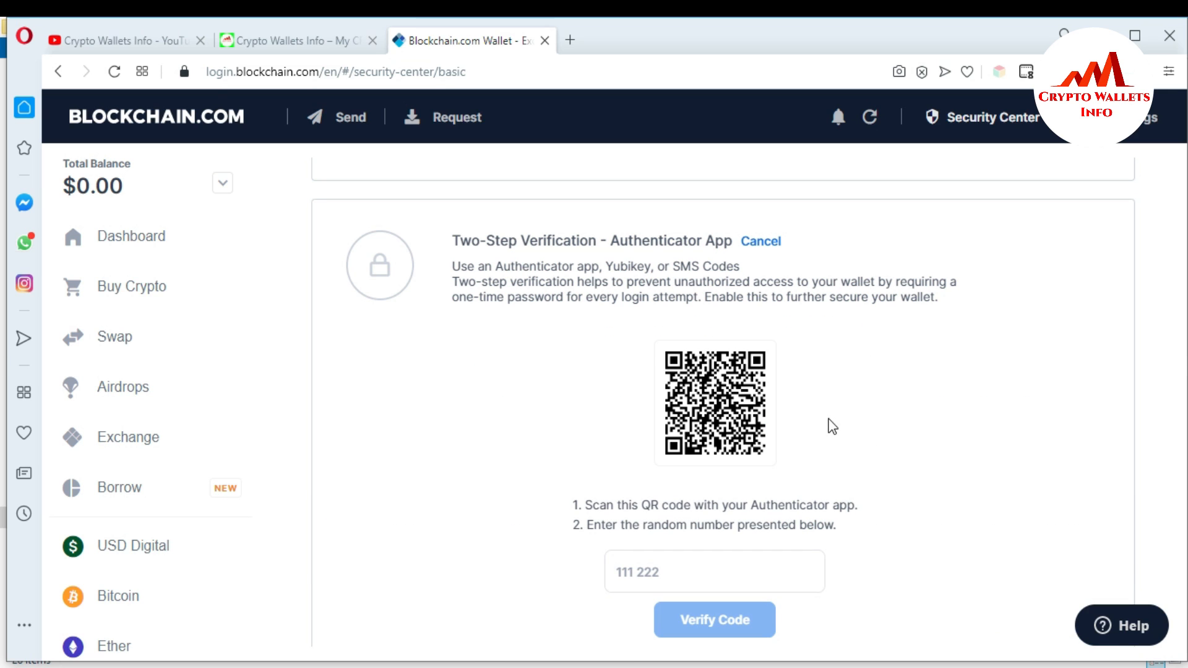
{"action": "mouse_move", "coordinate": [767, 417]}
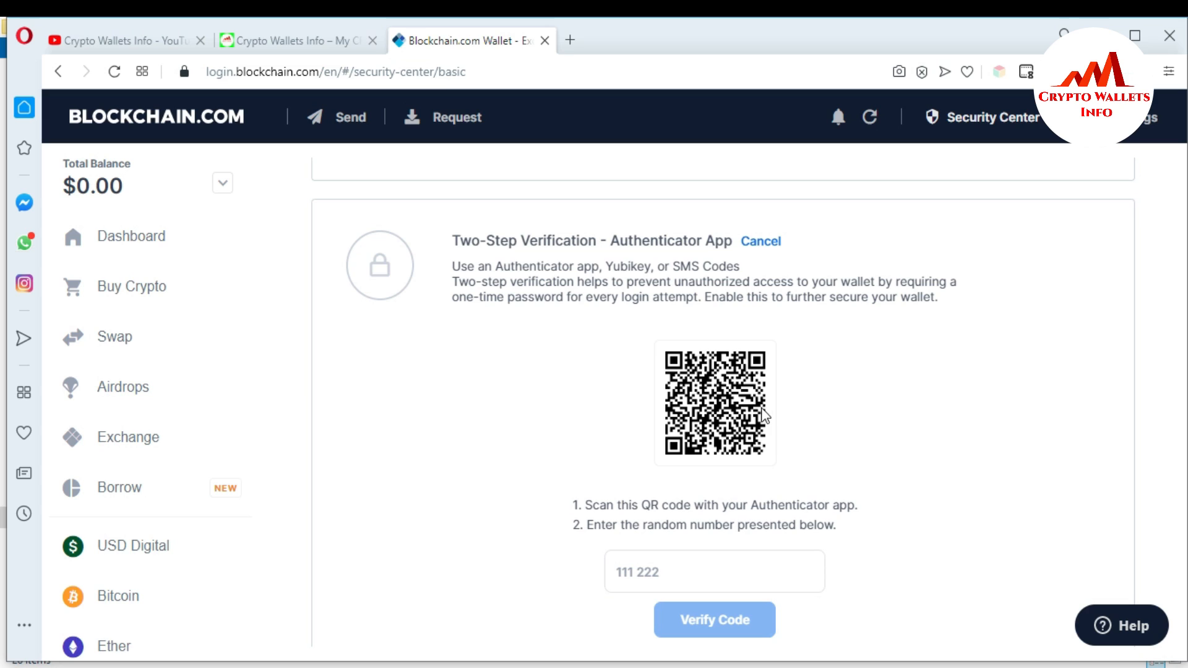
{"action": "mouse_move", "coordinate": [812, 416]}
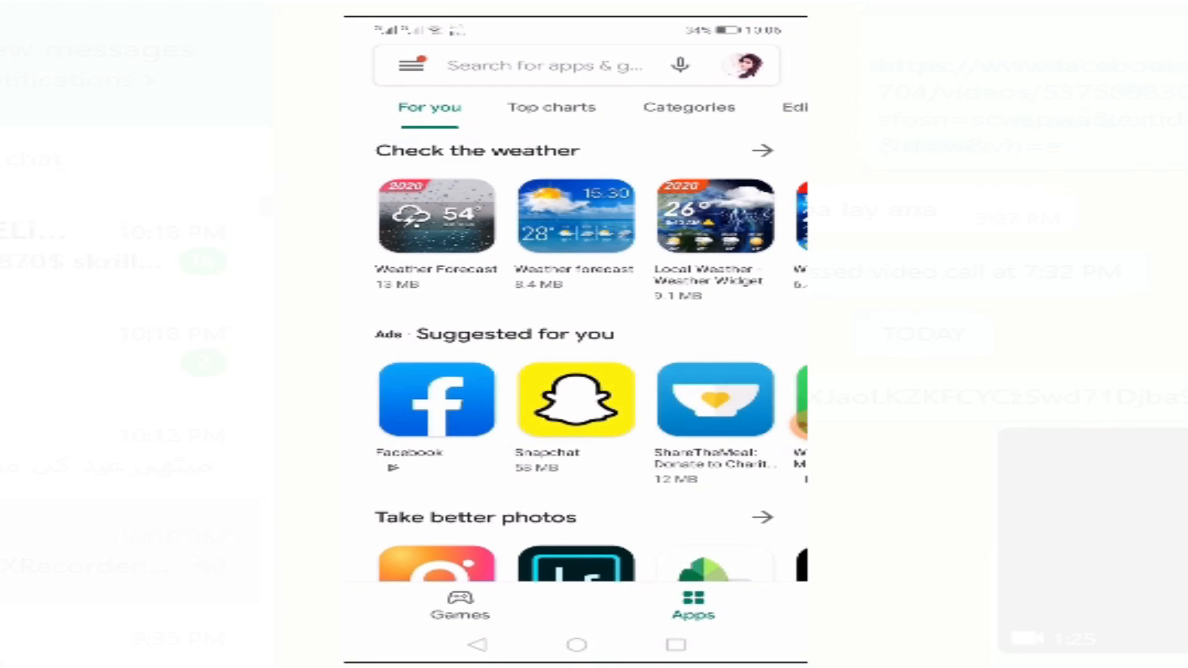
Step: Search the Play Store for 'goo' and pick the Google Authenticator suggestion
{"action": "left_click", "coordinate": [539, 66]}
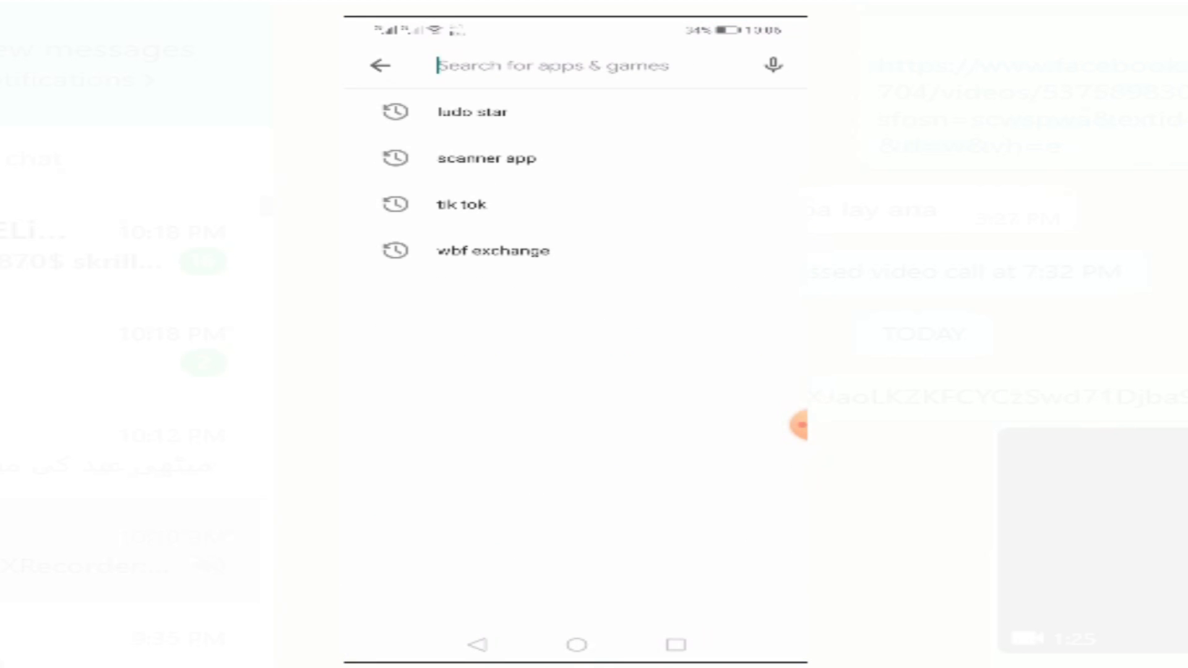
{"action": "type", "text": "goo"}
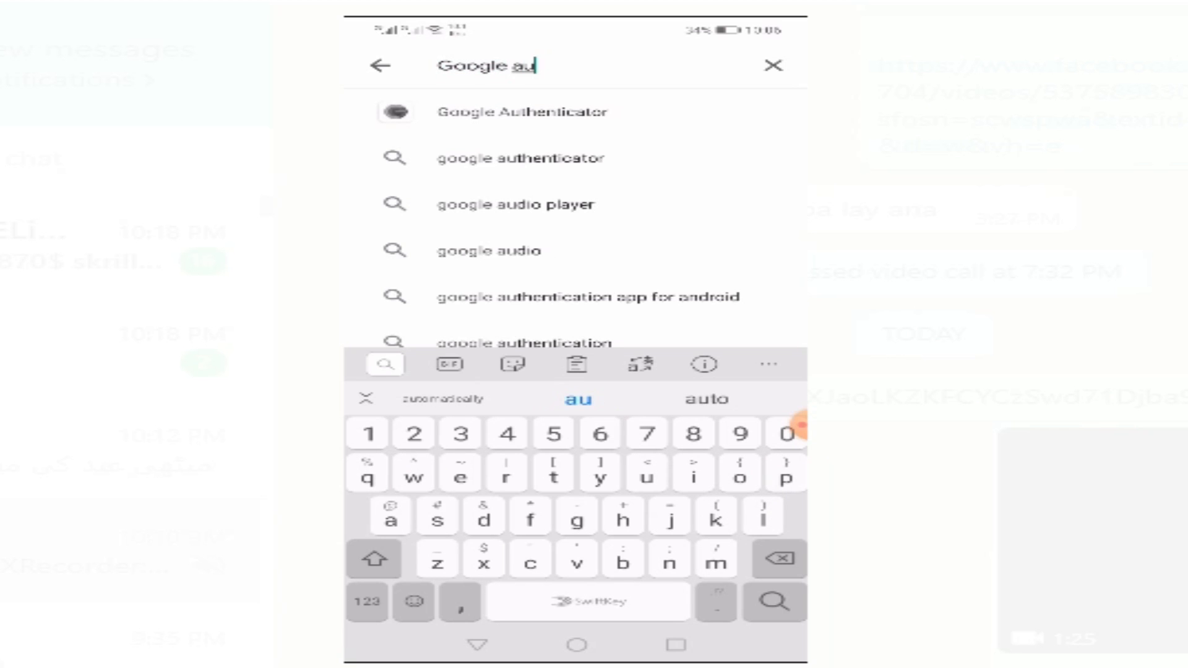
{"action": "left_click", "coordinate": [515, 112]}
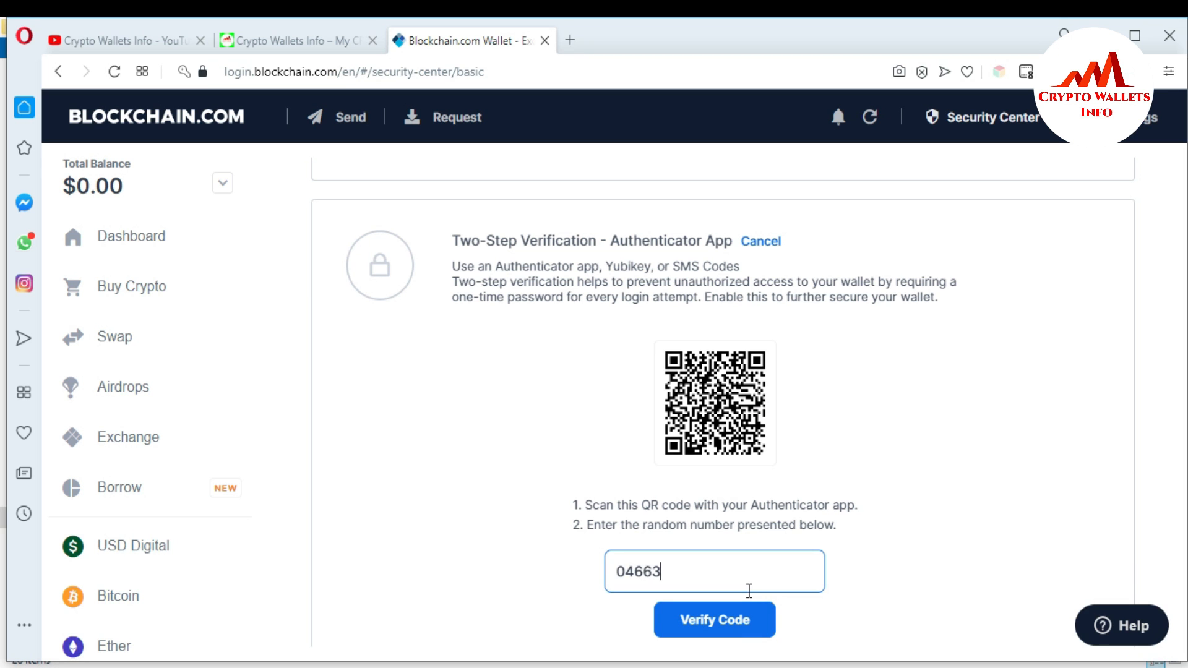
Step: Submit the six-digit Google Authenticator code so two-step verification is verified
{"action": "type", "text": "2"}
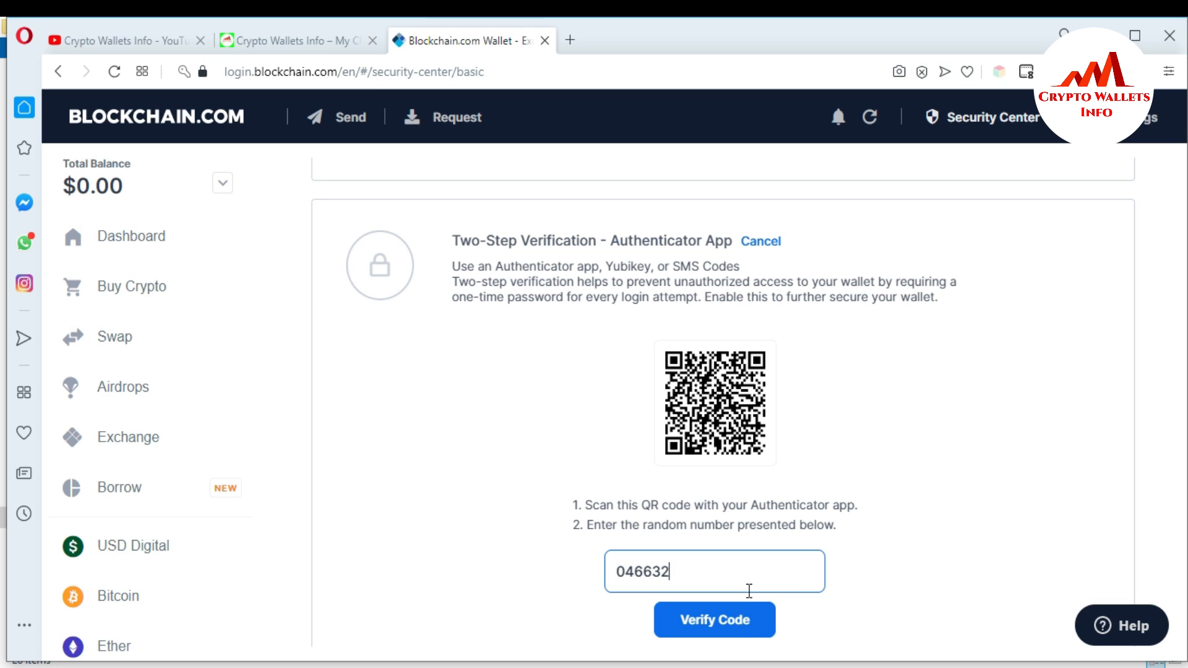
{"action": "left_click", "coordinate": [714, 619]}
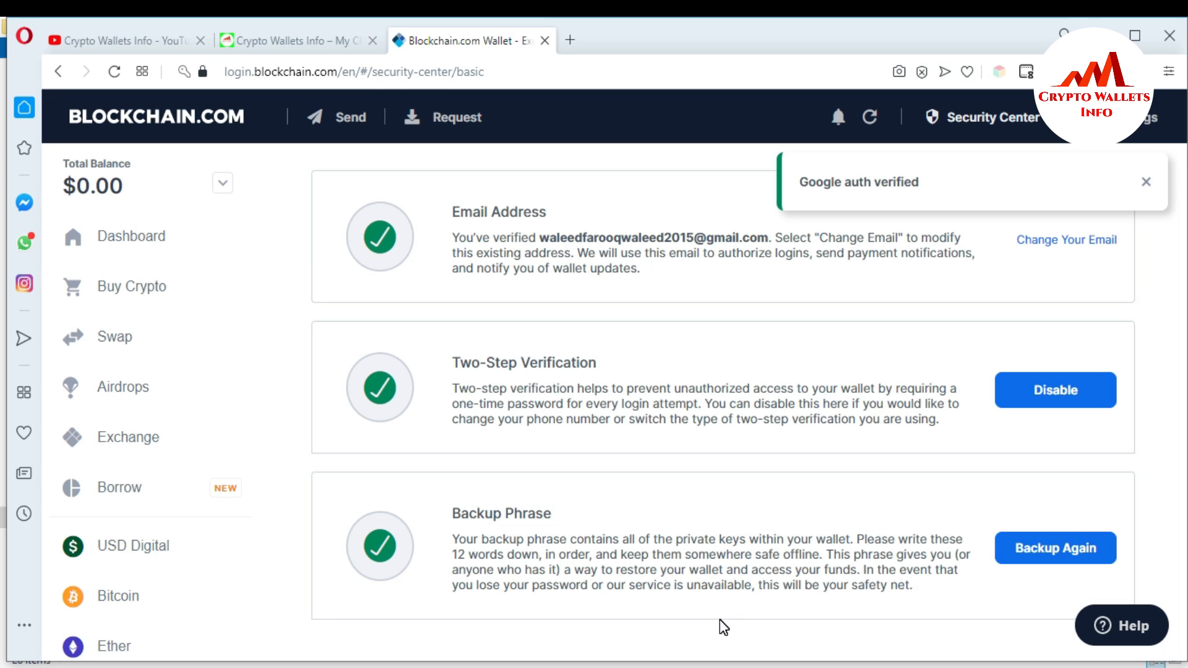
Step: Dismiss the 'Google auth verified' toast and return to the Crypto Wallets Info website
{"action": "left_click", "coordinate": [1145, 182]}
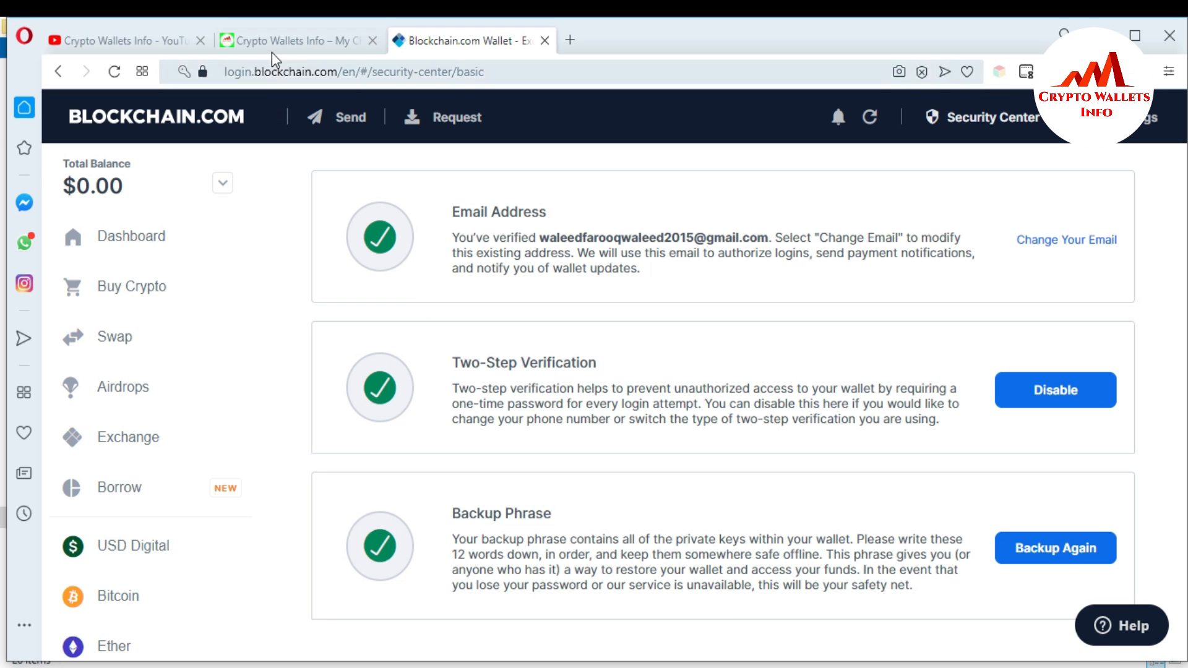
{"action": "left_click", "coordinate": [289, 40]}
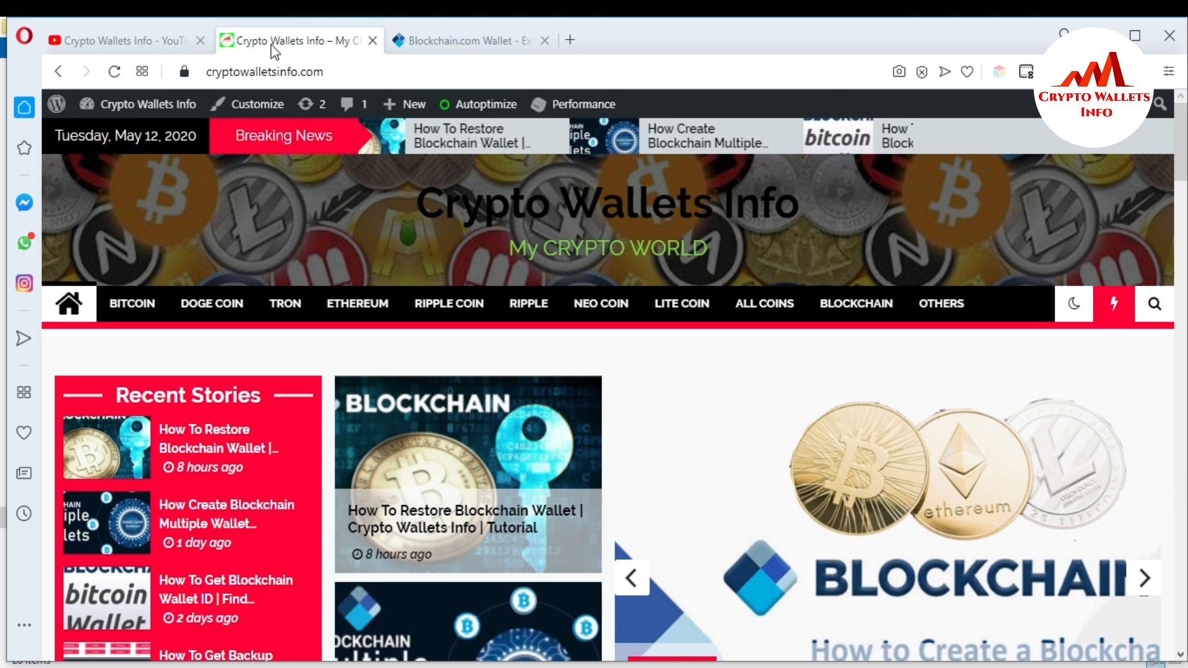